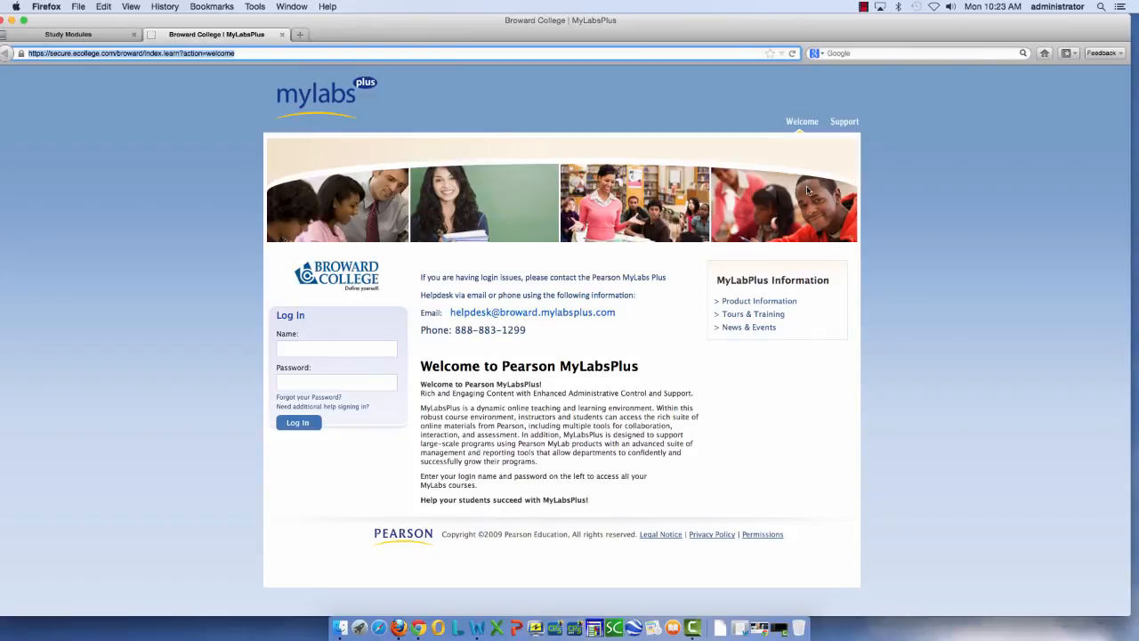
mouse_move(559, 230)
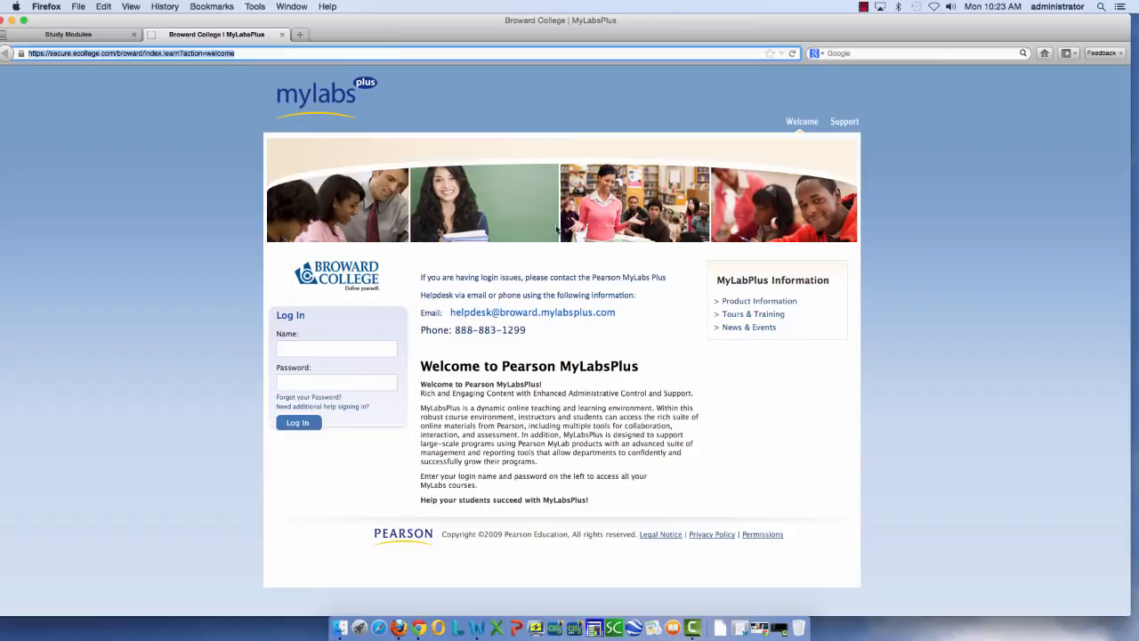
mouse_move(477, 246)
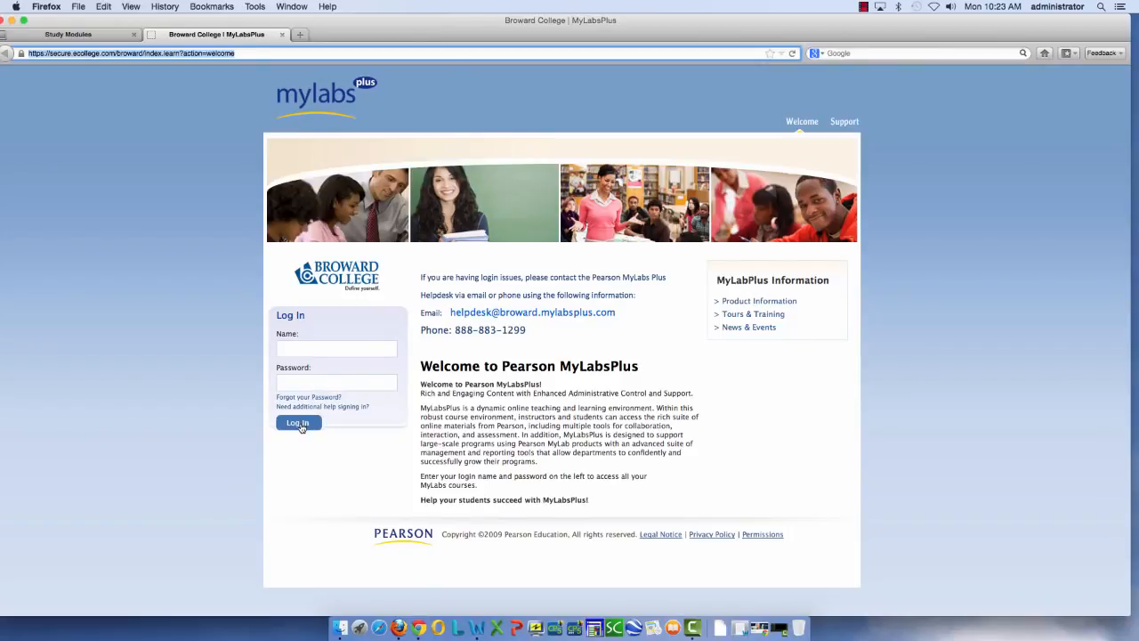
mouse_move(105, 21)
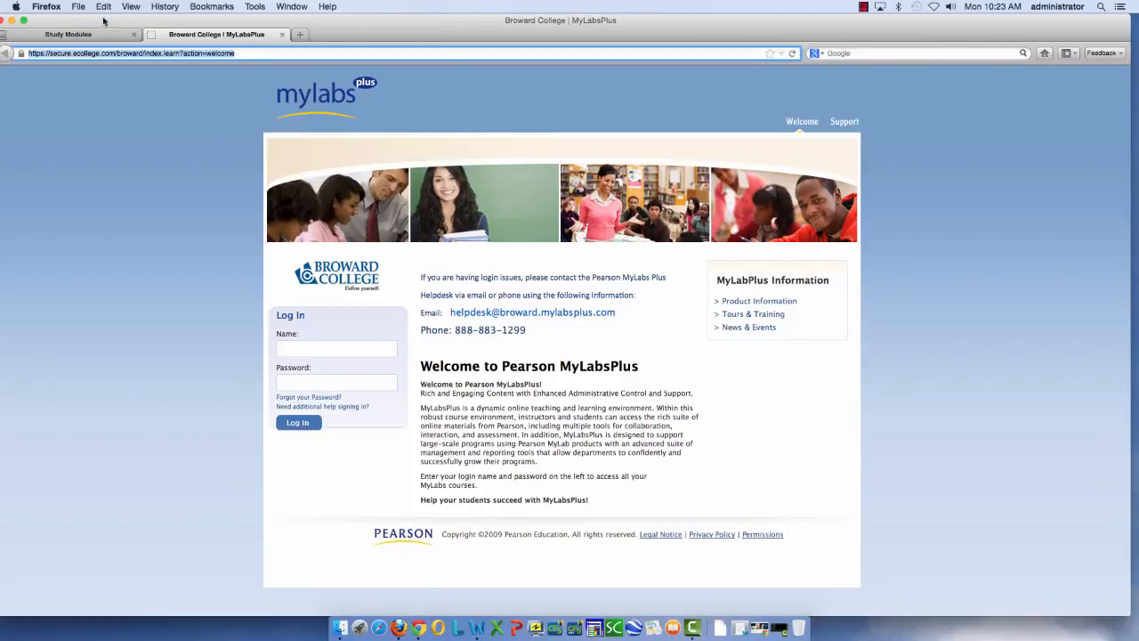
- Log in to reach the Composition I course's Study Modules page
left_click(67, 34)
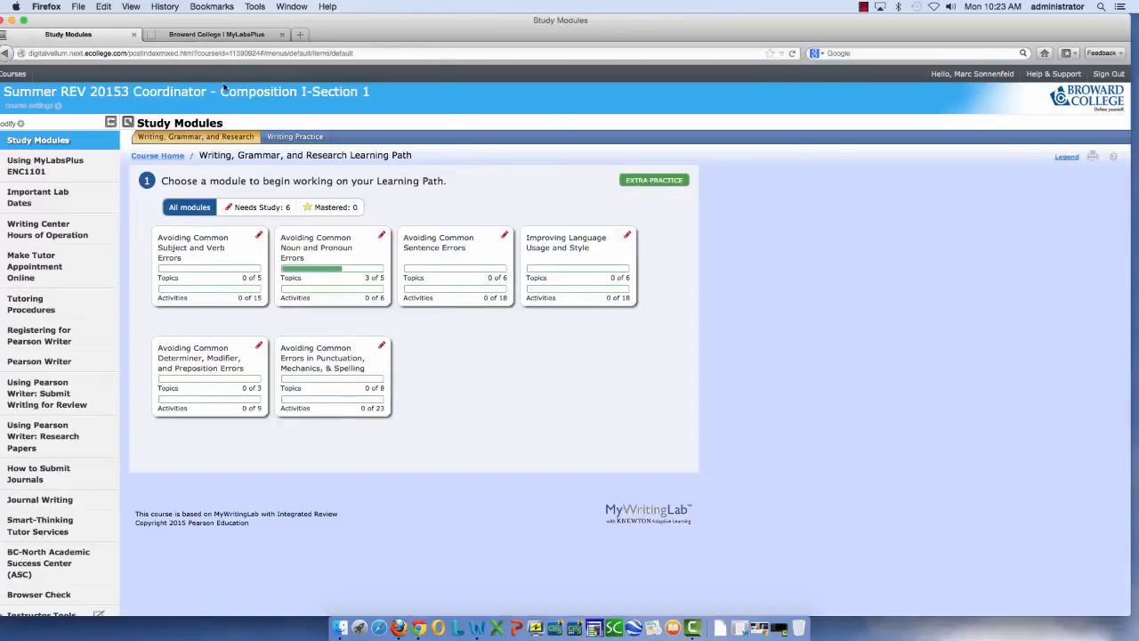
mouse_move(794, 265)
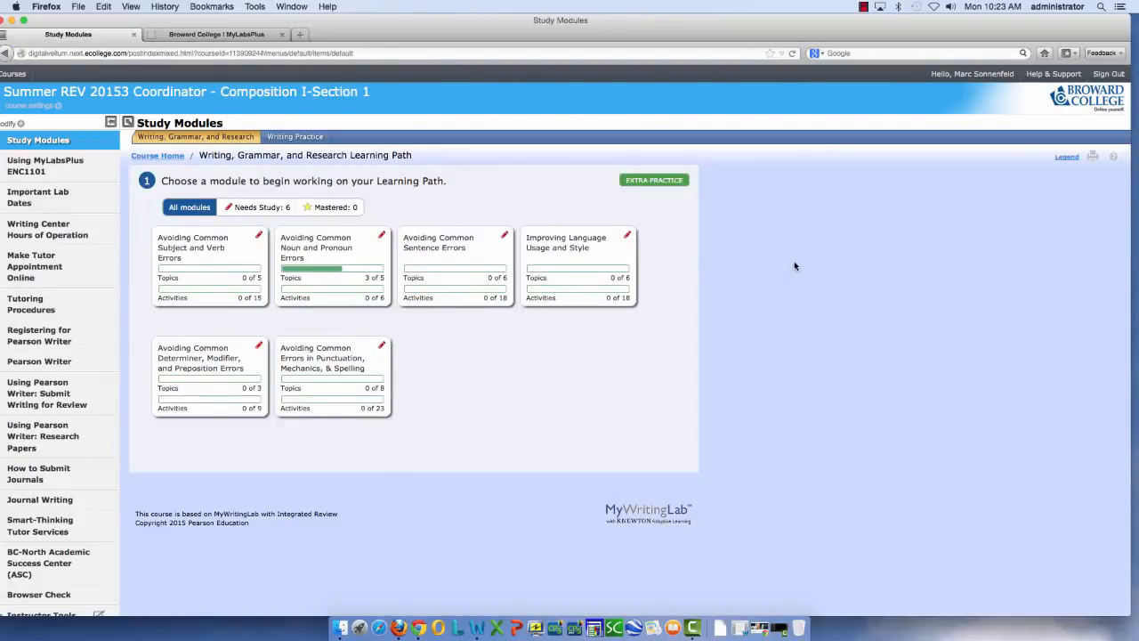
mouse_move(662, 139)
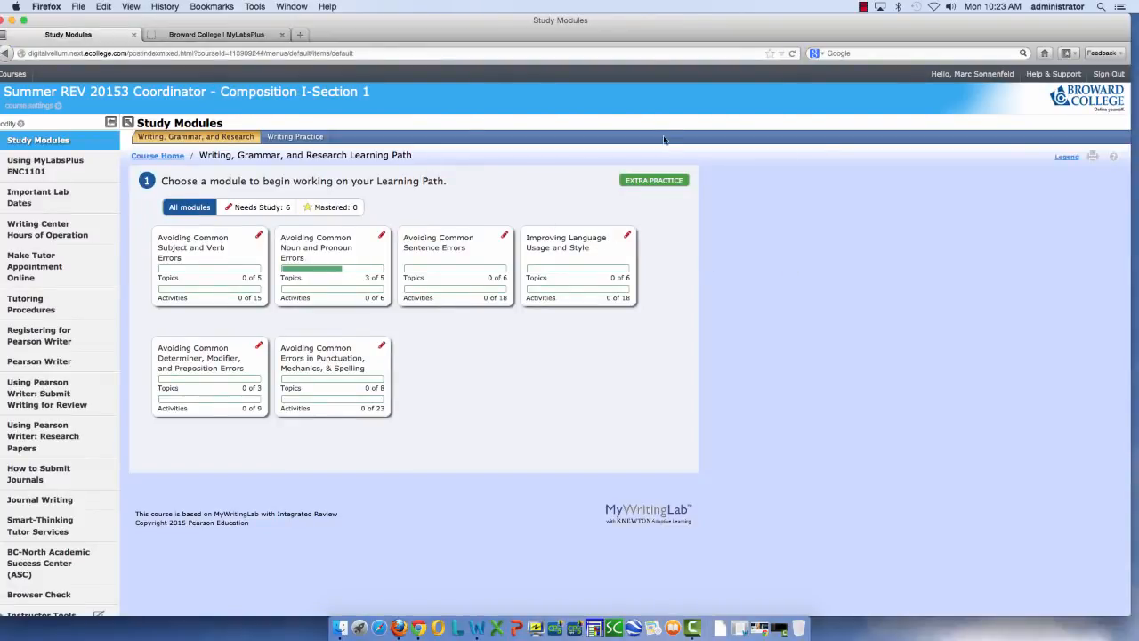
mouse_move(512, 283)
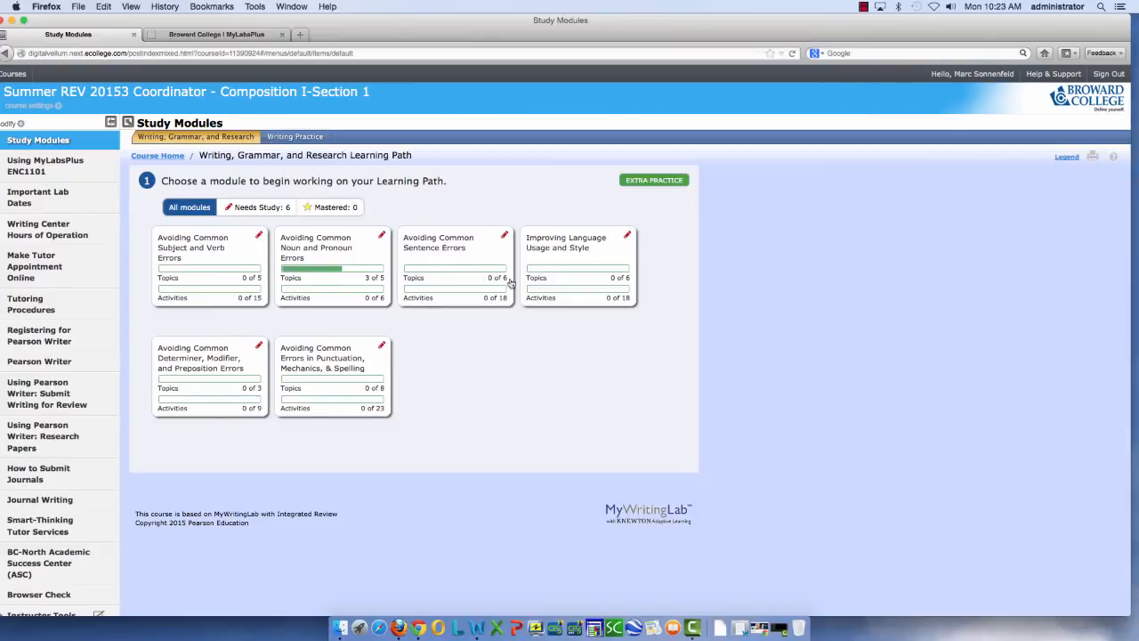
mouse_move(278, 324)
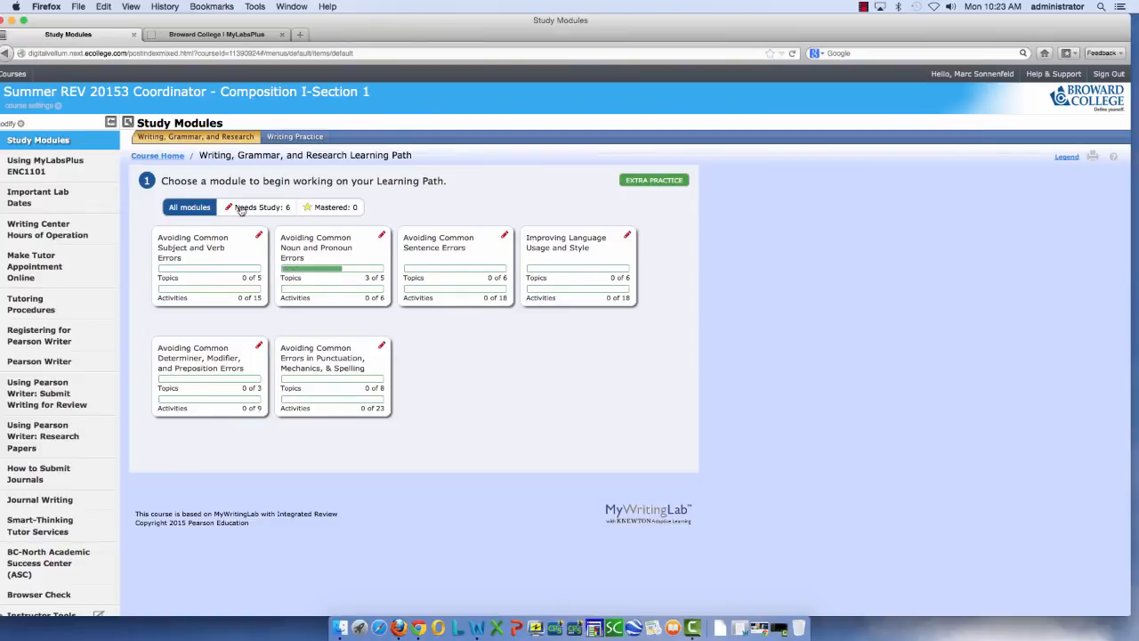
mouse_move(436, 265)
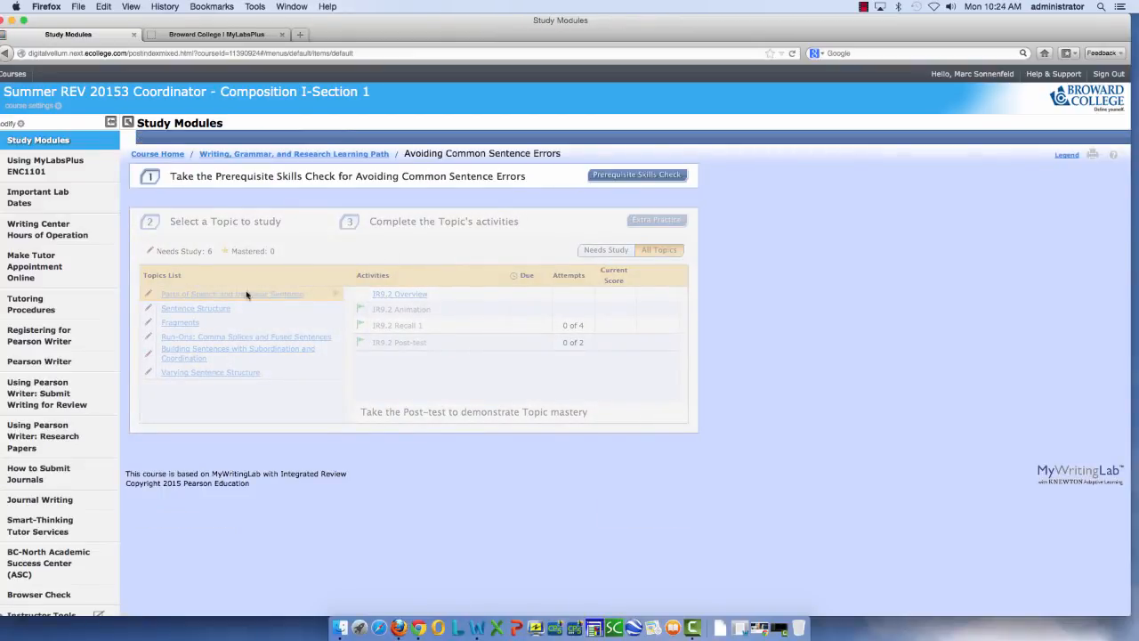
mouse_move(276, 317)
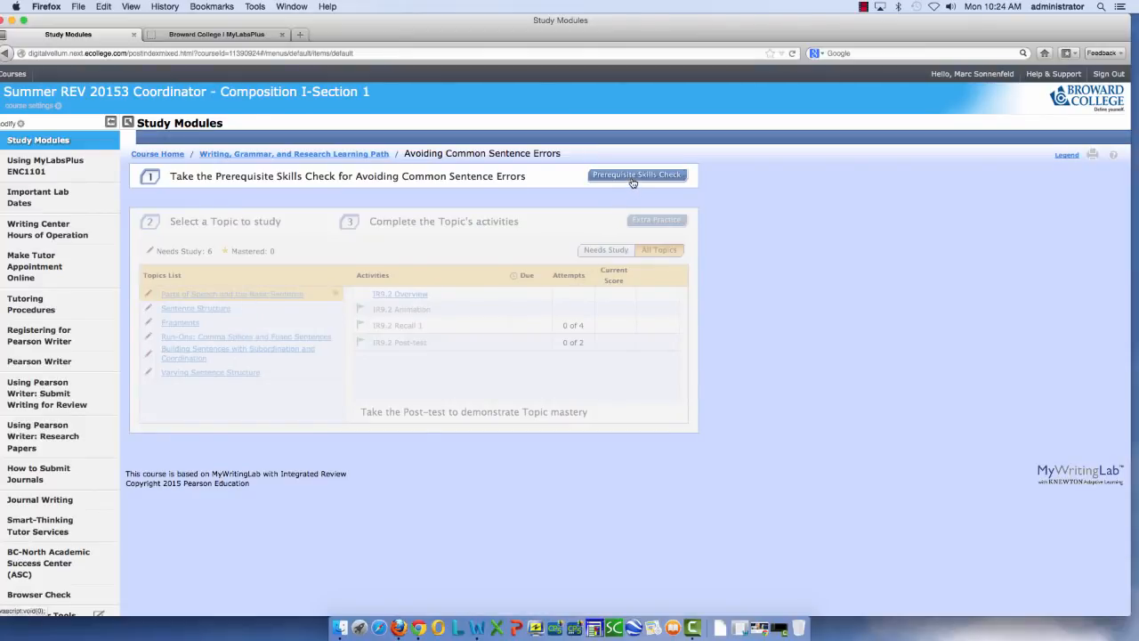
mouse_move(637, 175)
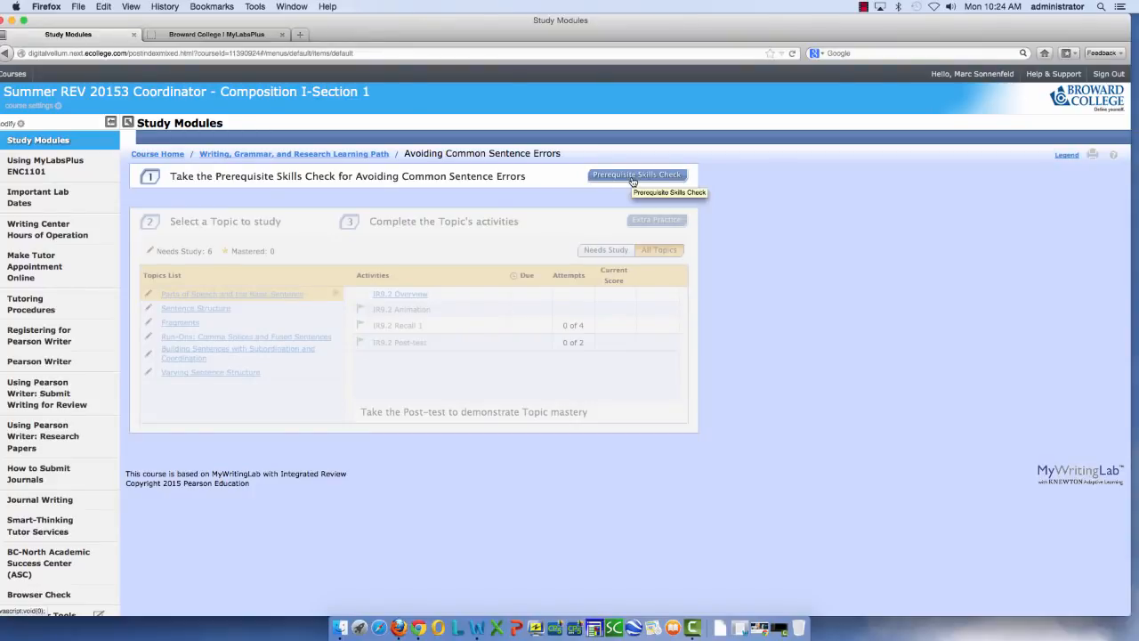
mouse_move(171, 360)
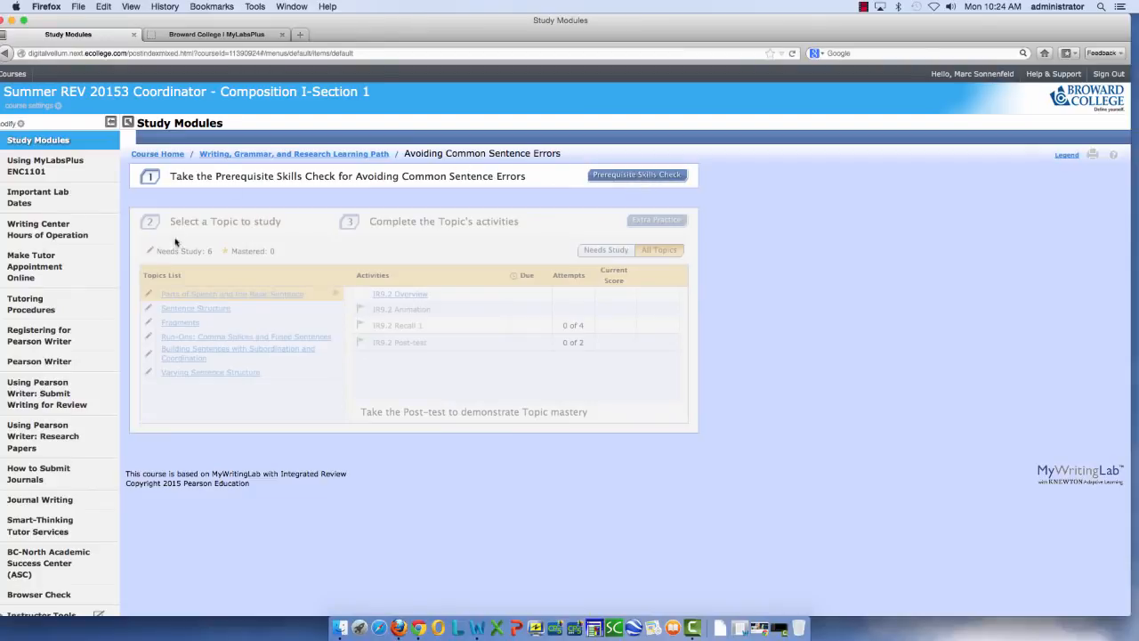
mouse_move(194, 348)
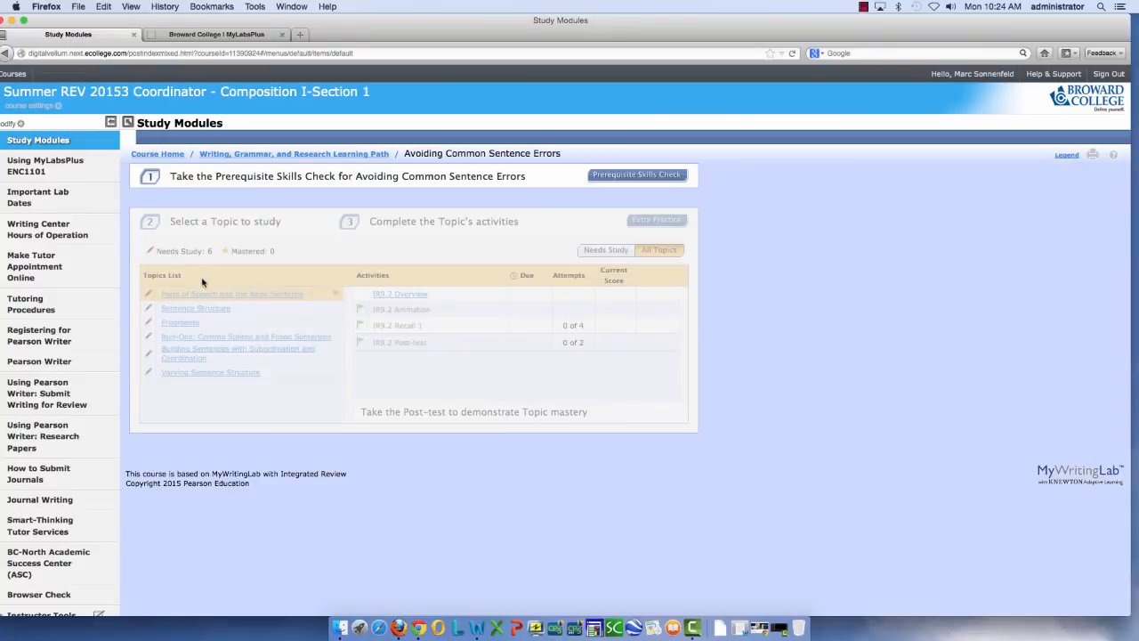
mouse_move(274, 263)
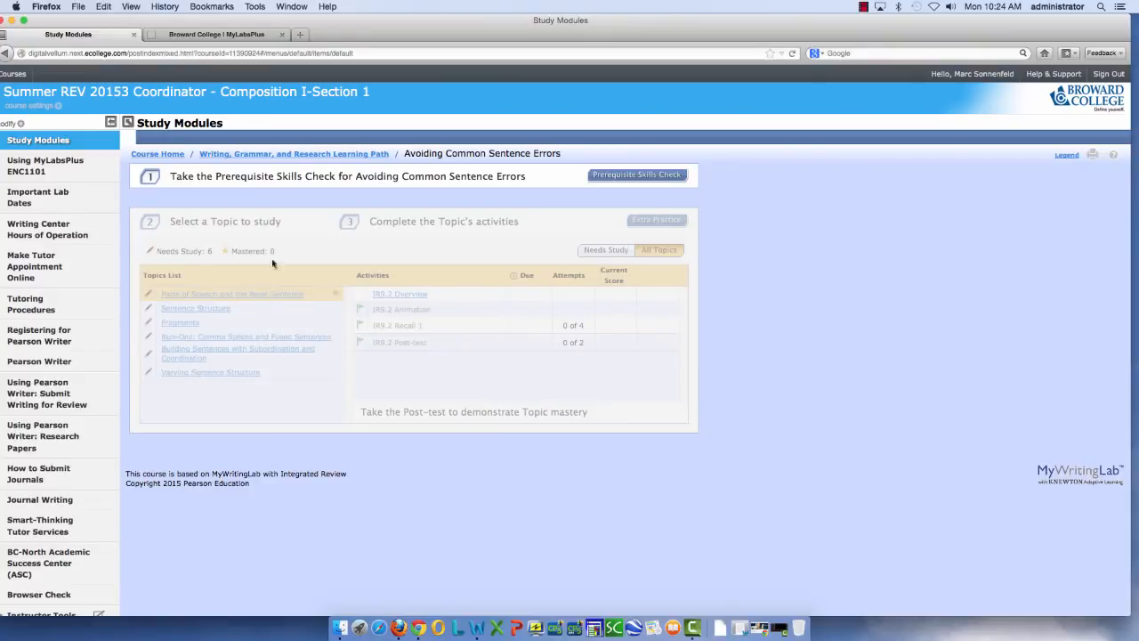
- Return to the module list and enter the Avoiding Common Noun and Pronoun Errors module
left_click(294, 153)
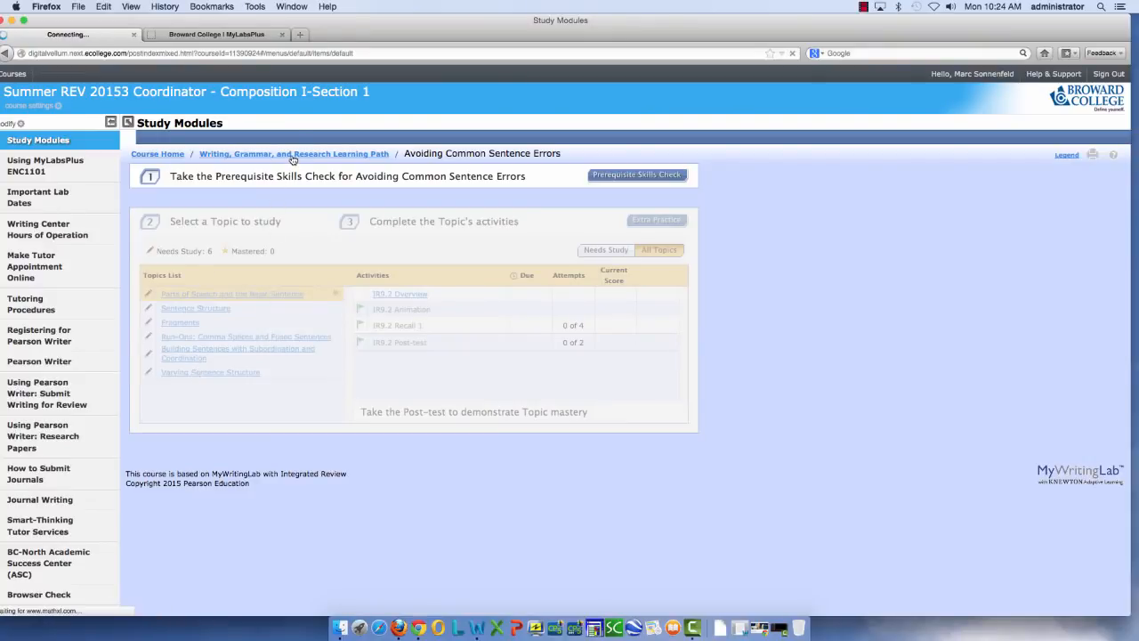
left_click(294, 153)
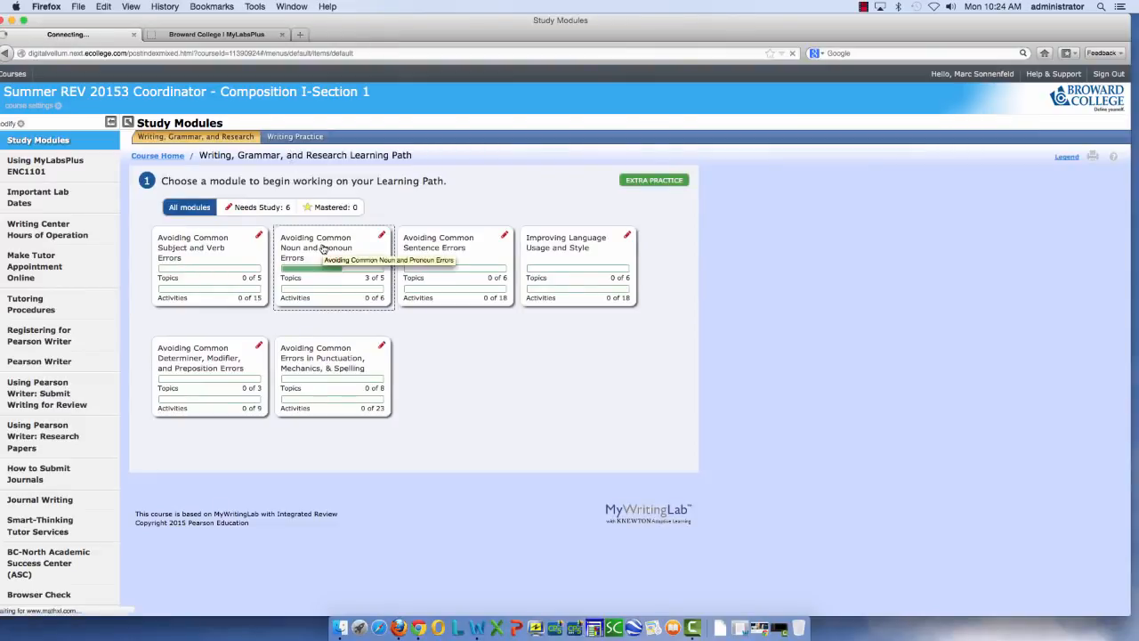
left_click(333, 248)
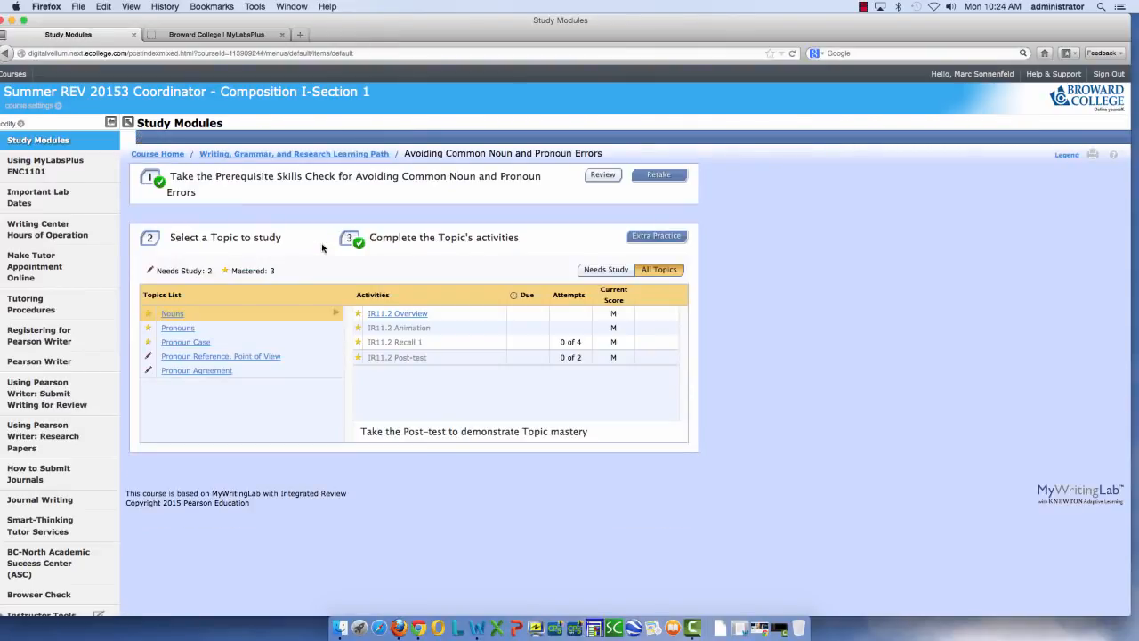
mouse_move(223, 253)
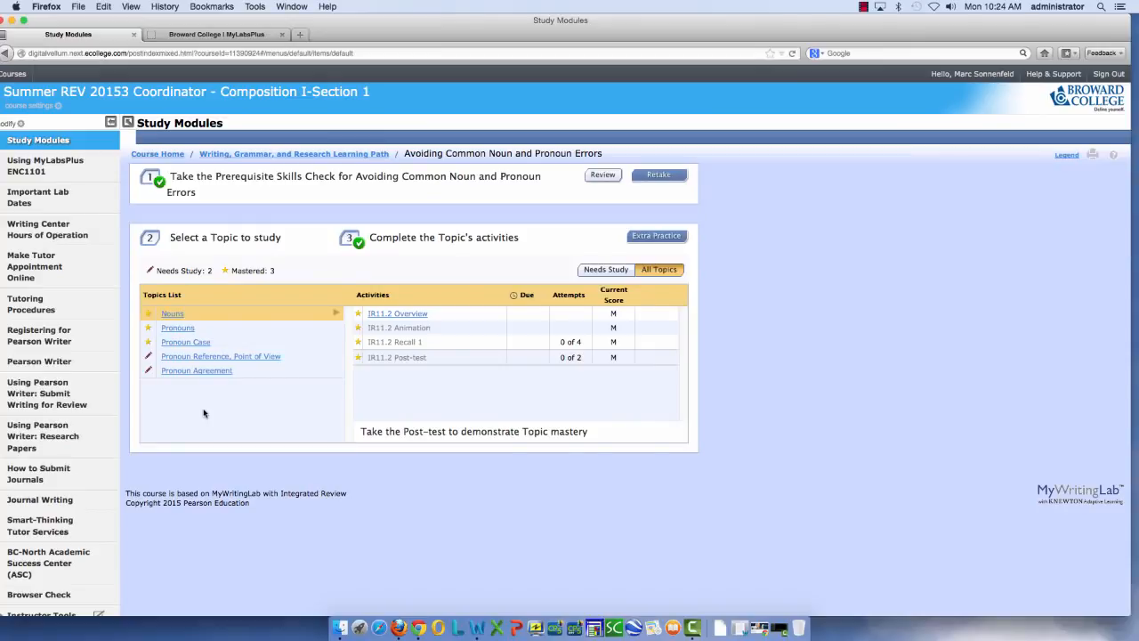
mouse_move(485, 178)
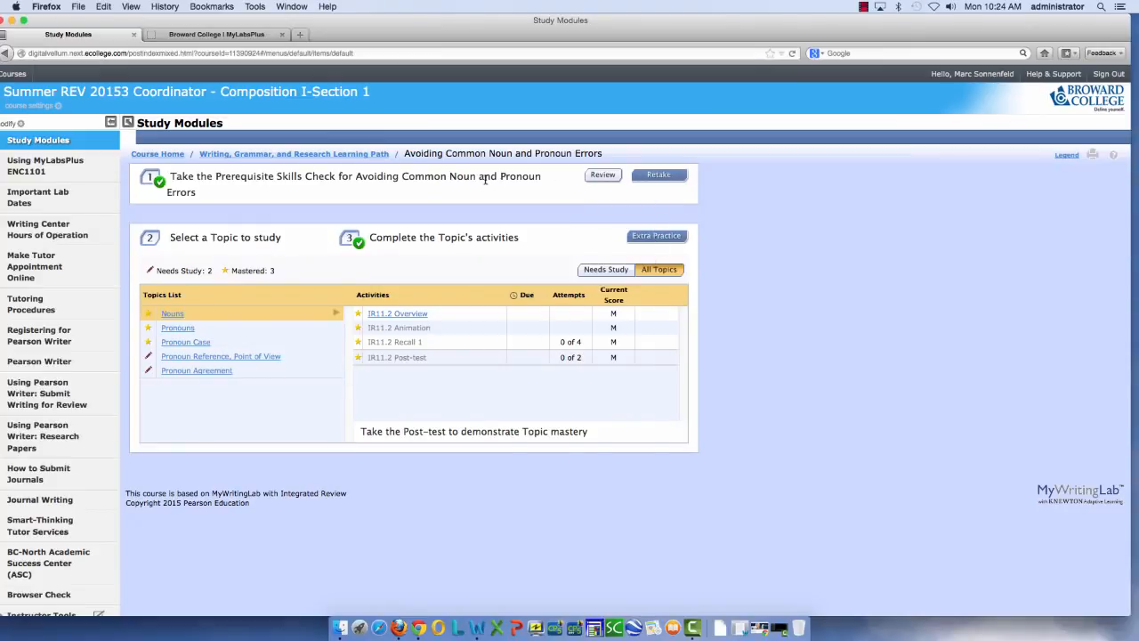
mouse_move(274, 288)
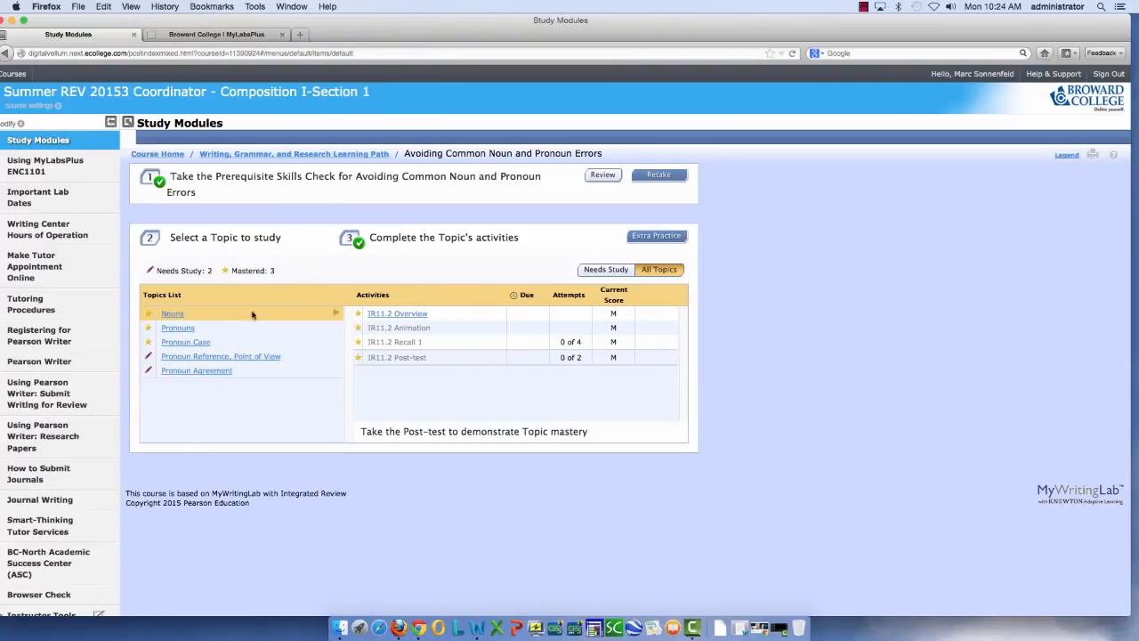
mouse_move(212, 349)
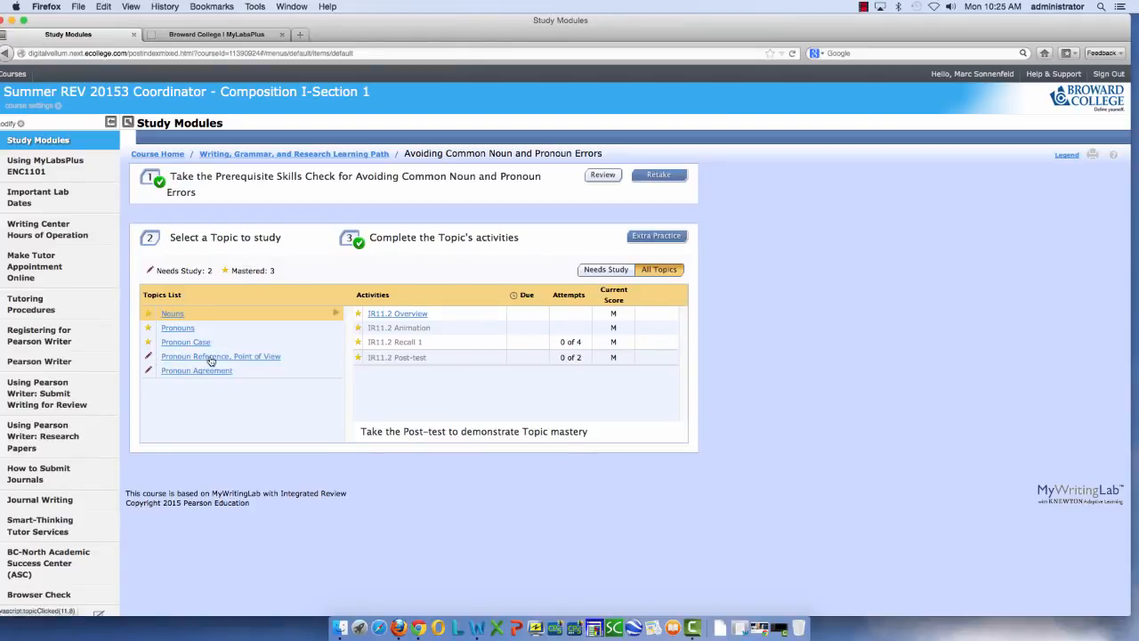
- Select the Pronoun Reference, Point of View topic to list its overview, animation, recall and post-test activities
left_click(220, 356)
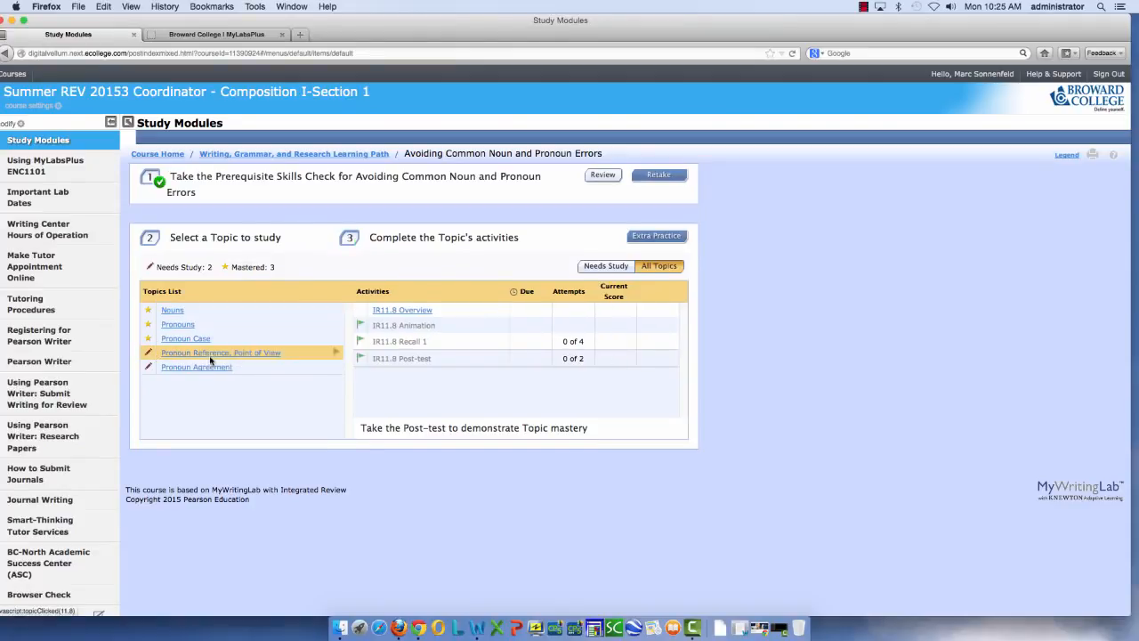
mouse_move(399, 341)
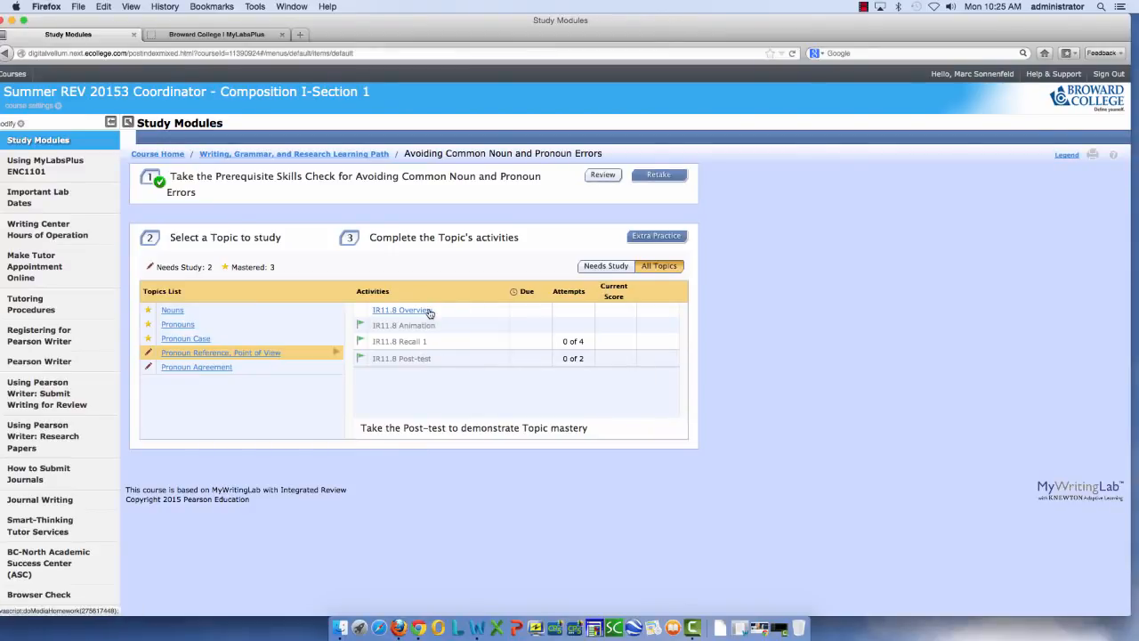
mouse_move(404, 323)
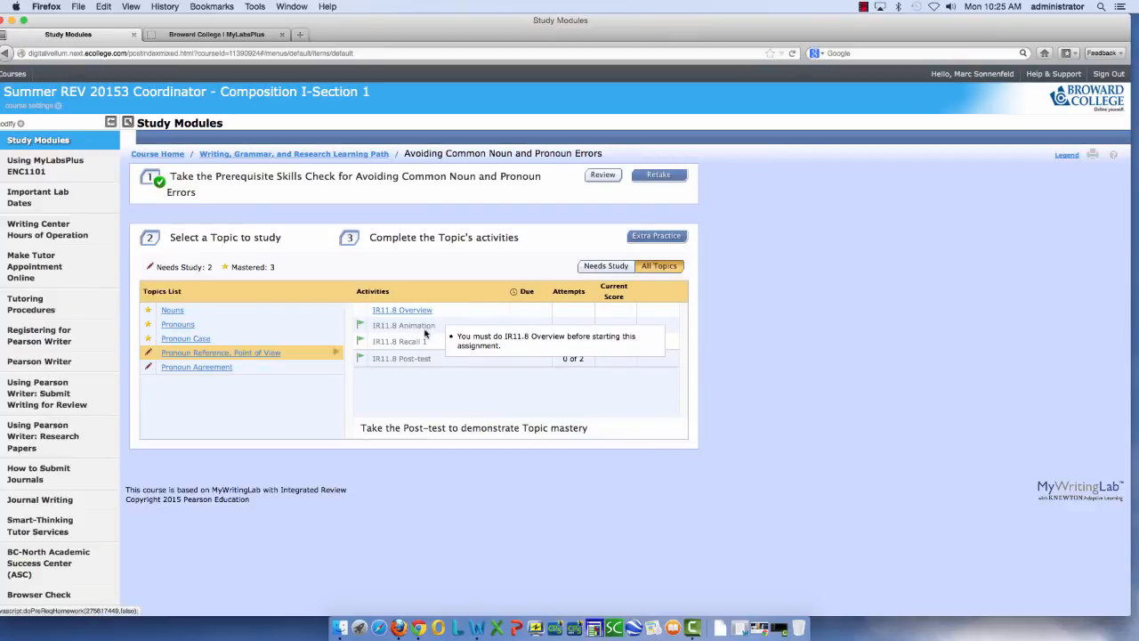
mouse_move(423, 341)
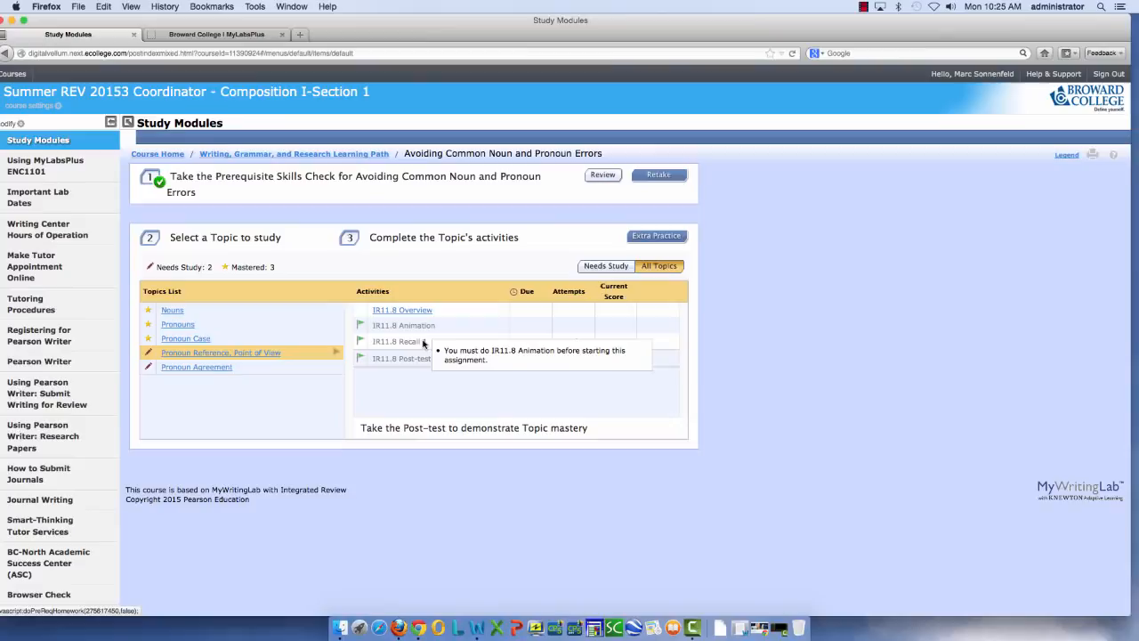
mouse_move(418, 358)
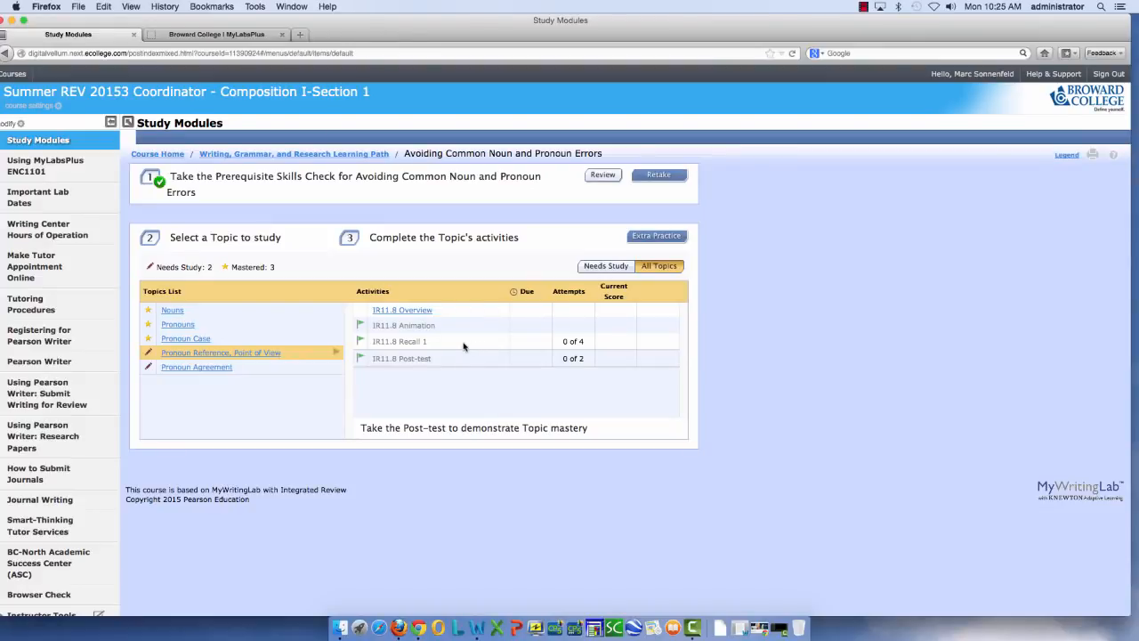
mouse_move(584, 349)
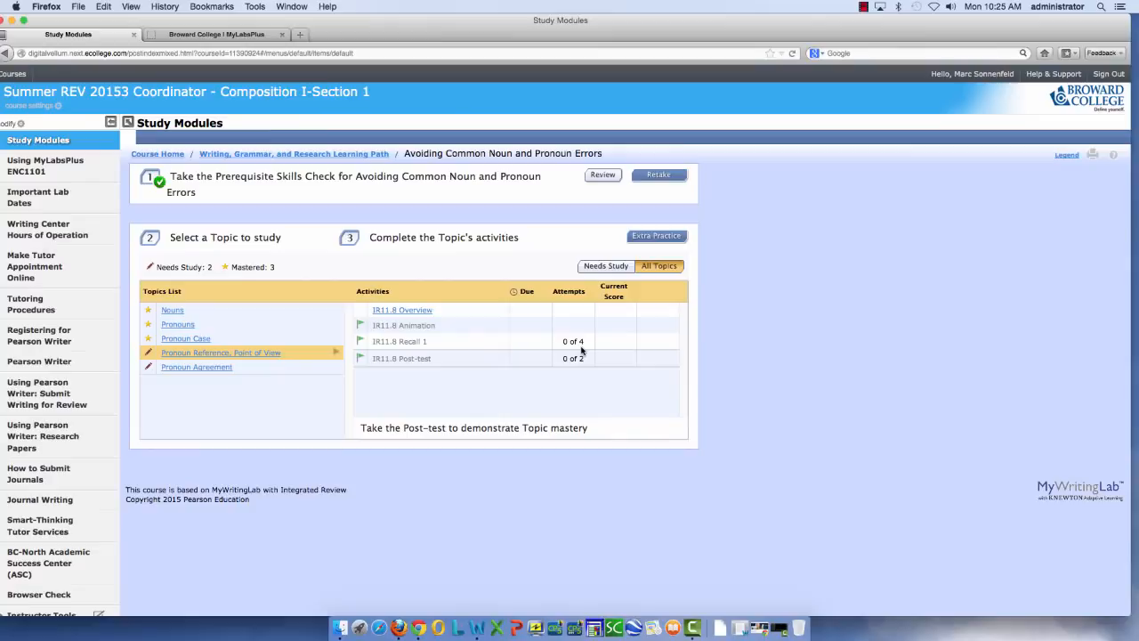
mouse_move(519, 349)
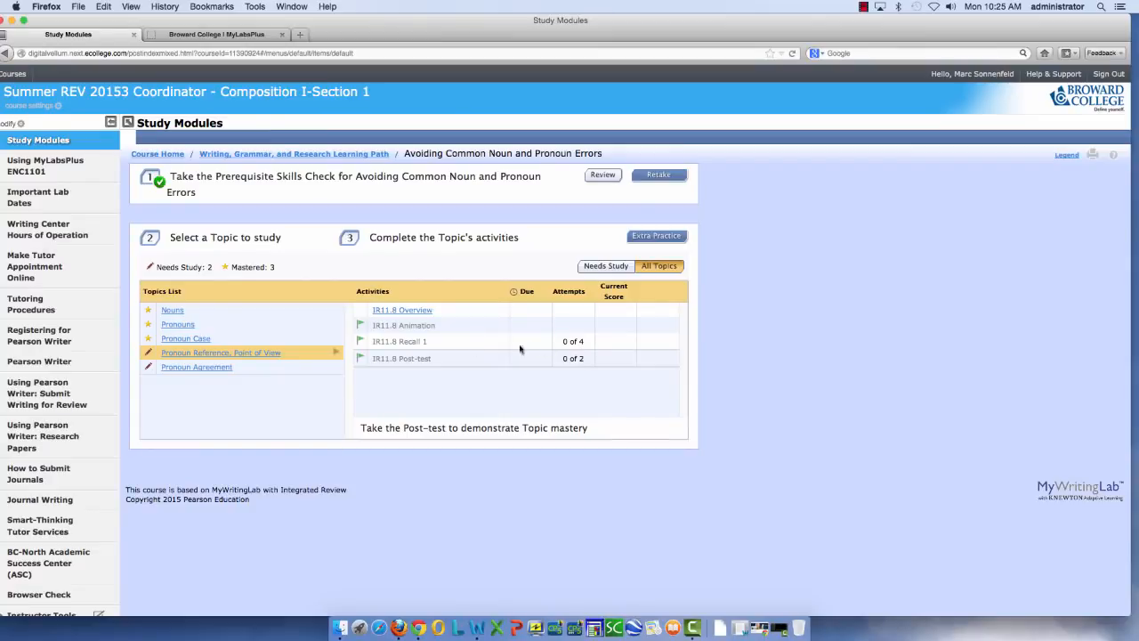
mouse_move(538, 372)
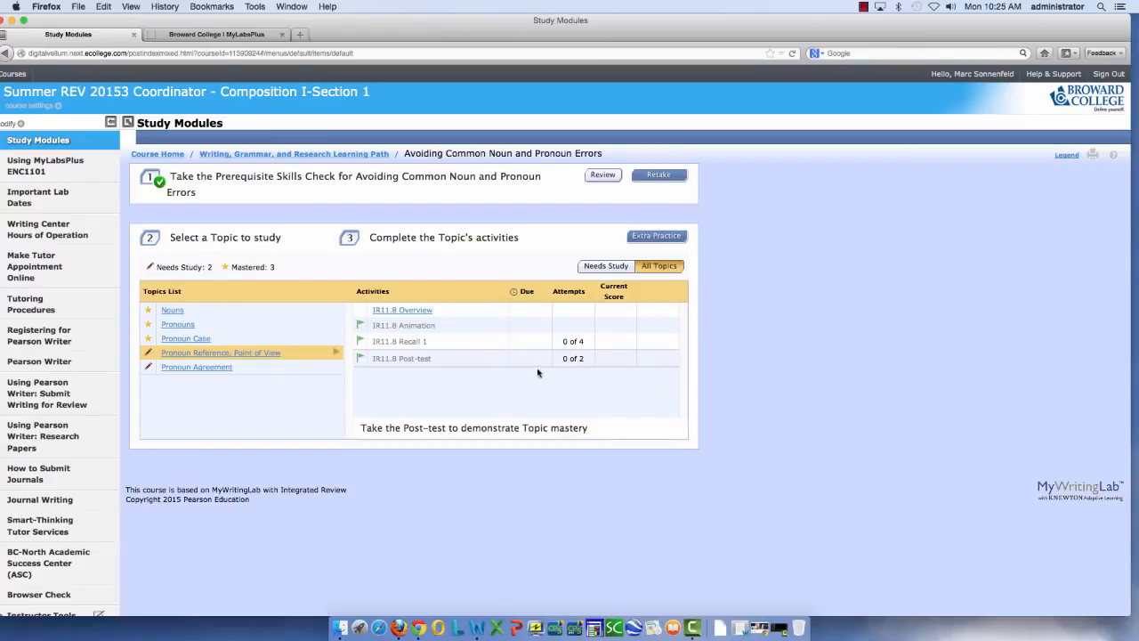
mouse_move(582, 368)
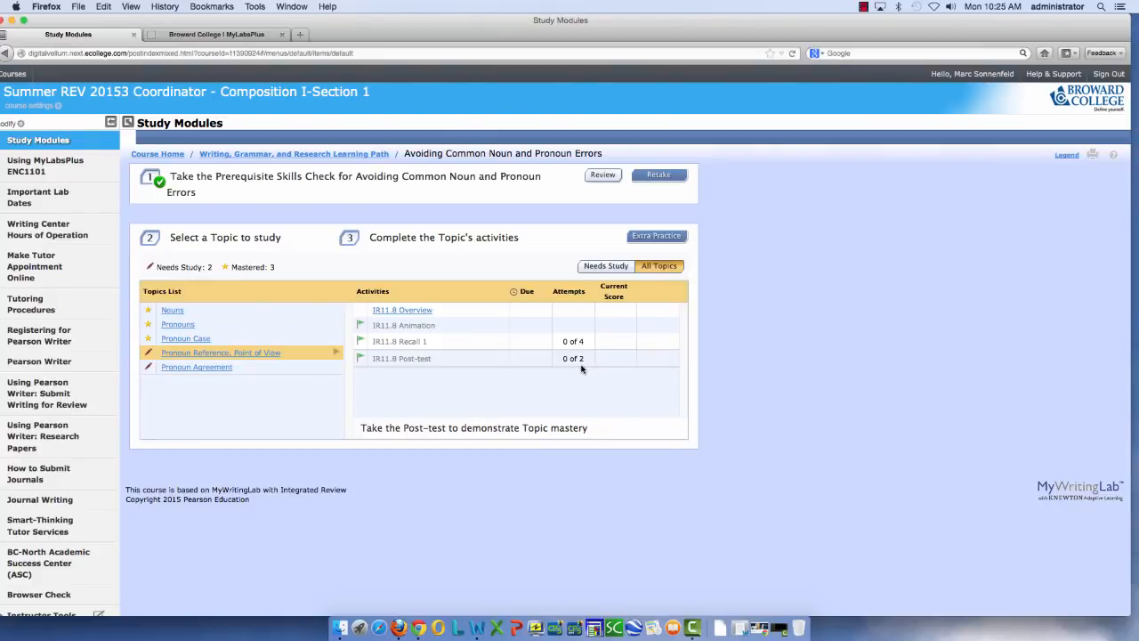
mouse_move(374, 367)
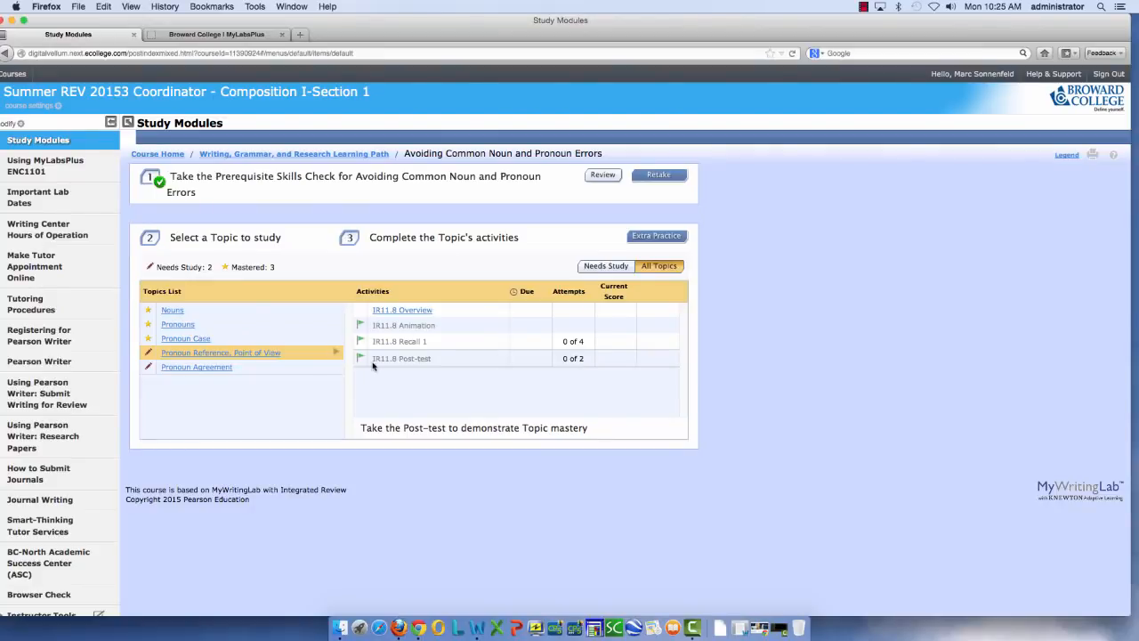
mouse_move(381, 388)
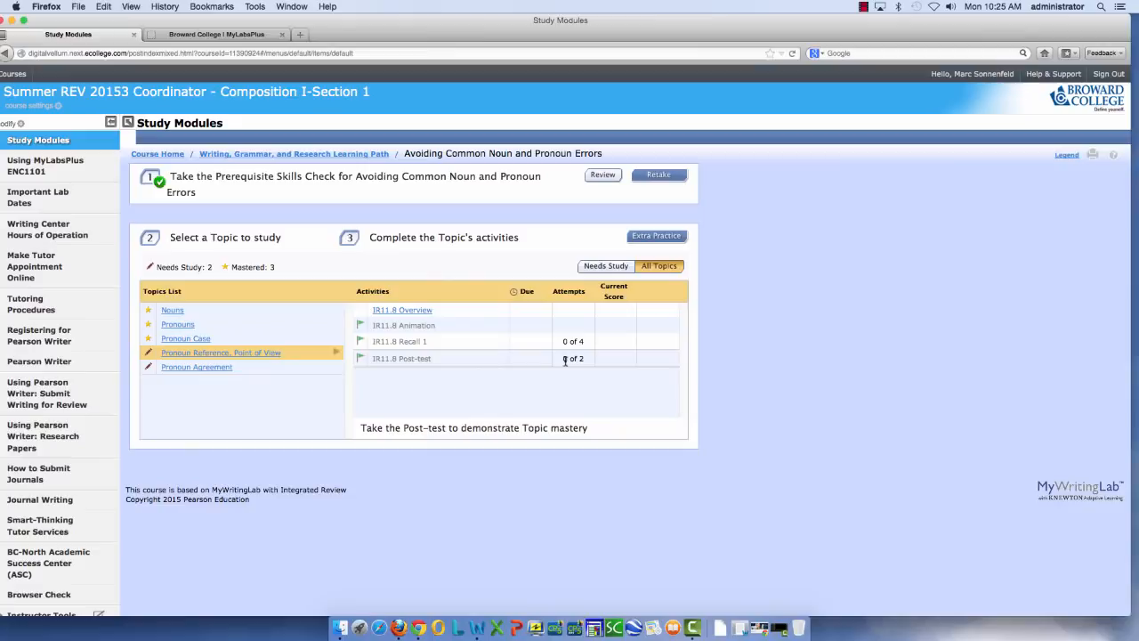
mouse_move(563, 363)
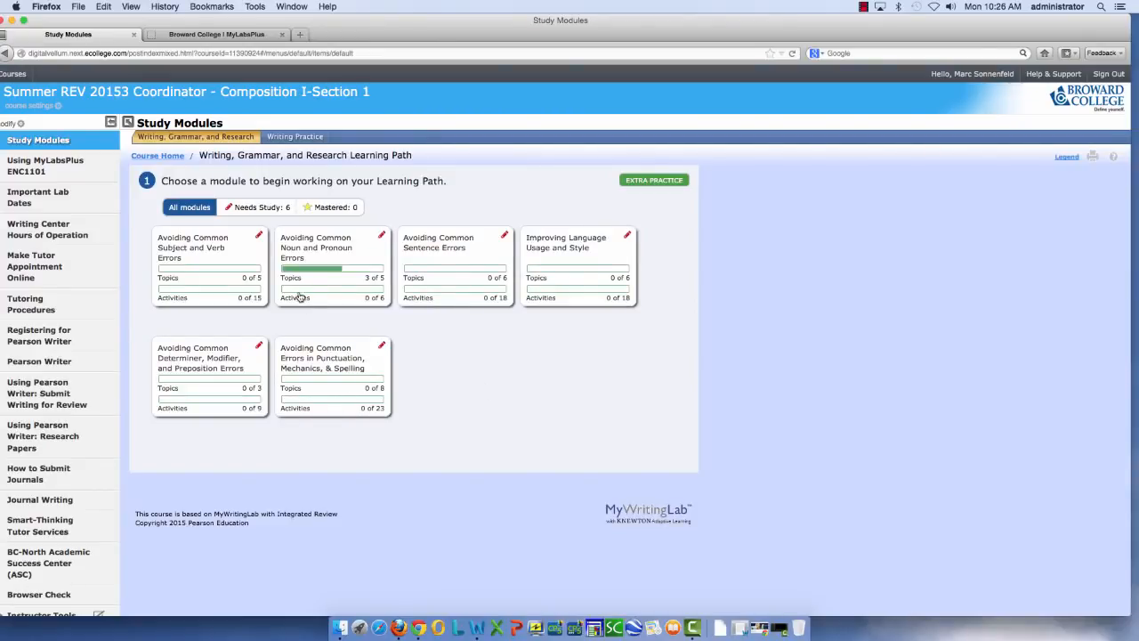
left_click(317, 248)
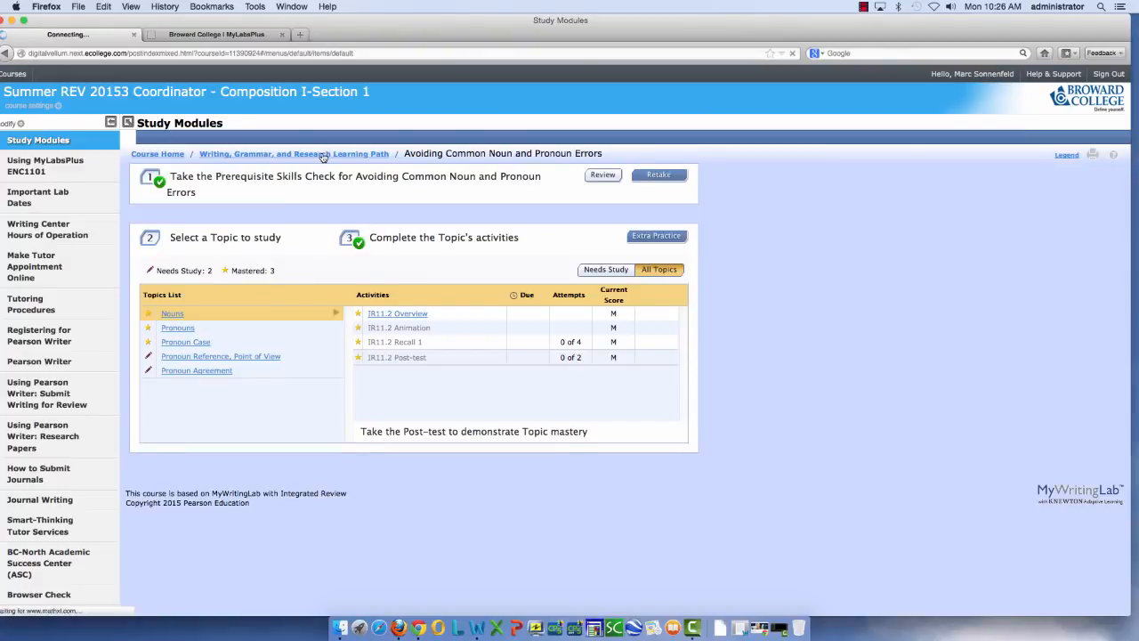
left_click(292, 153)
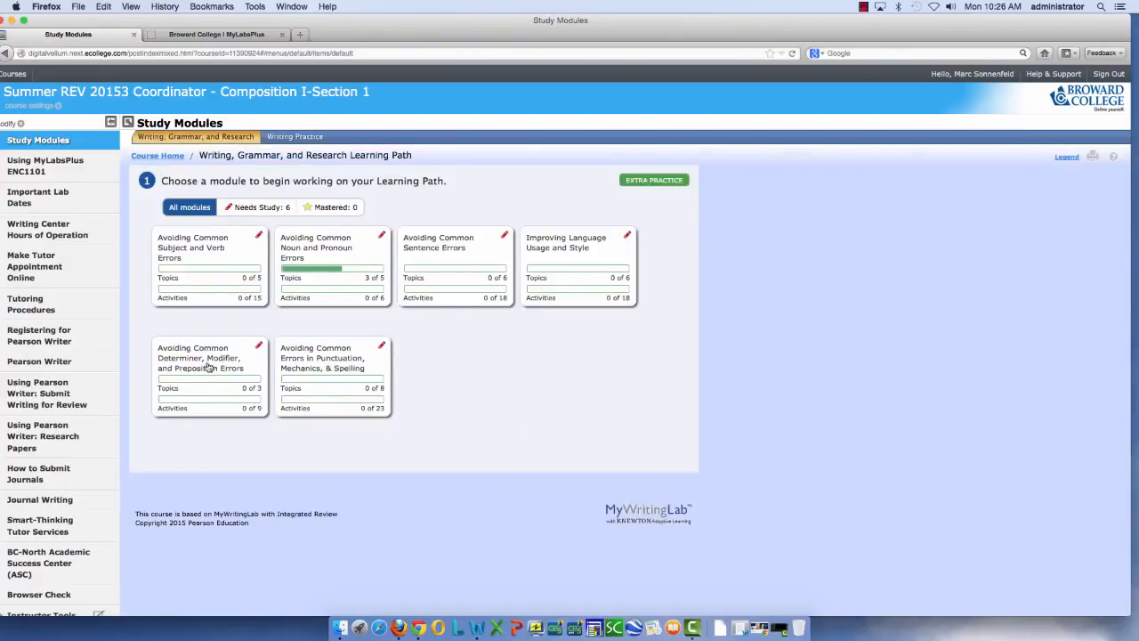
mouse_move(390, 378)
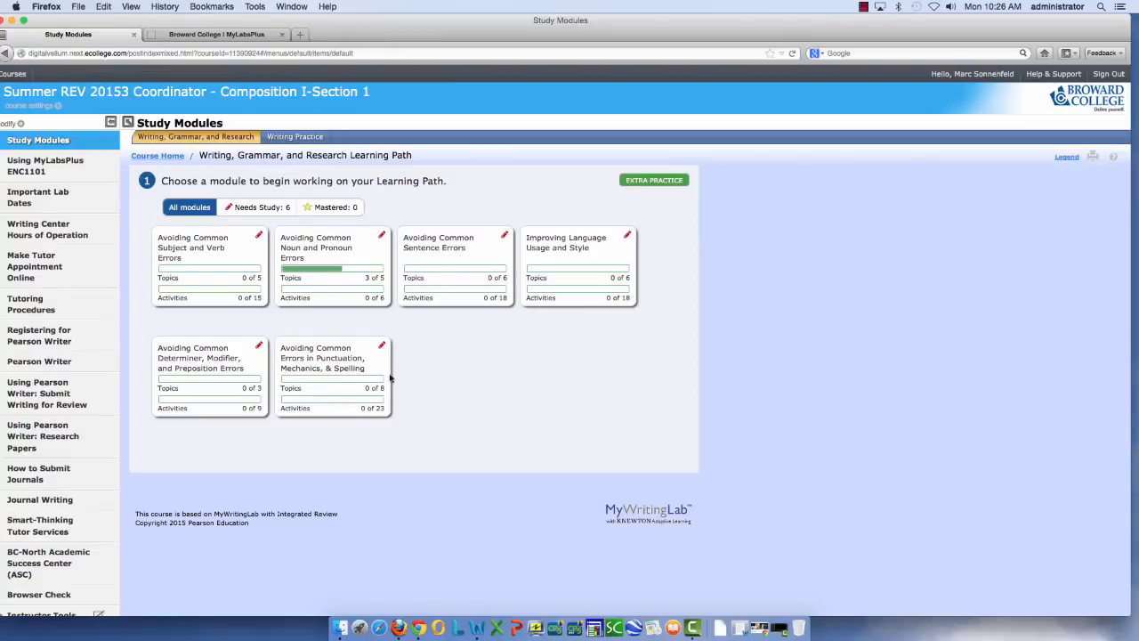
mouse_move(471, 377)
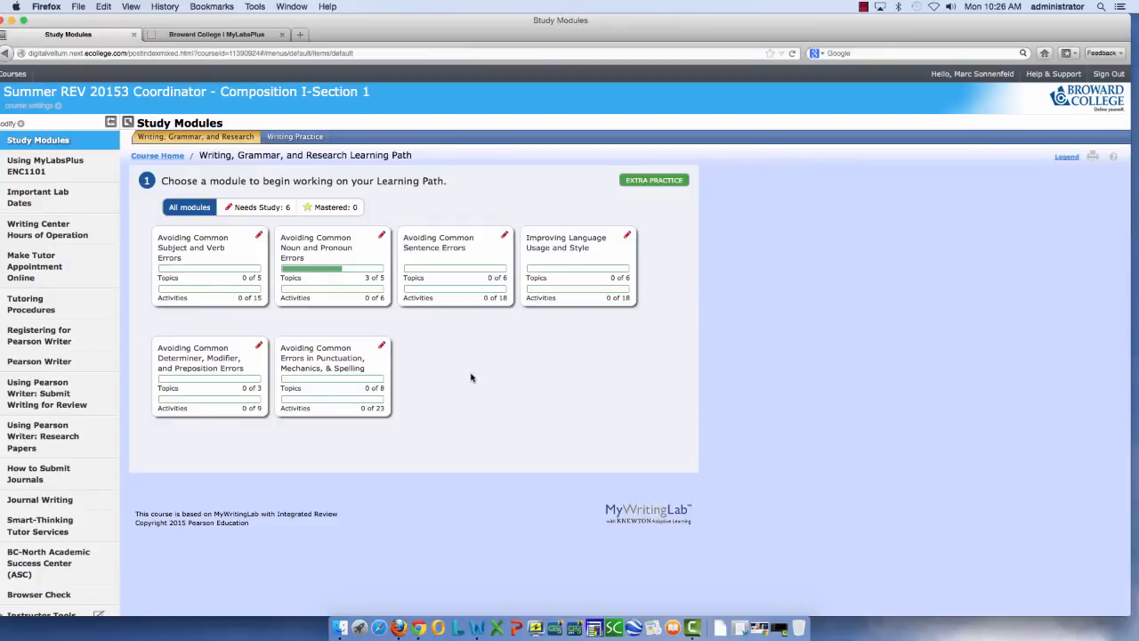
mouse_move(470, 377)
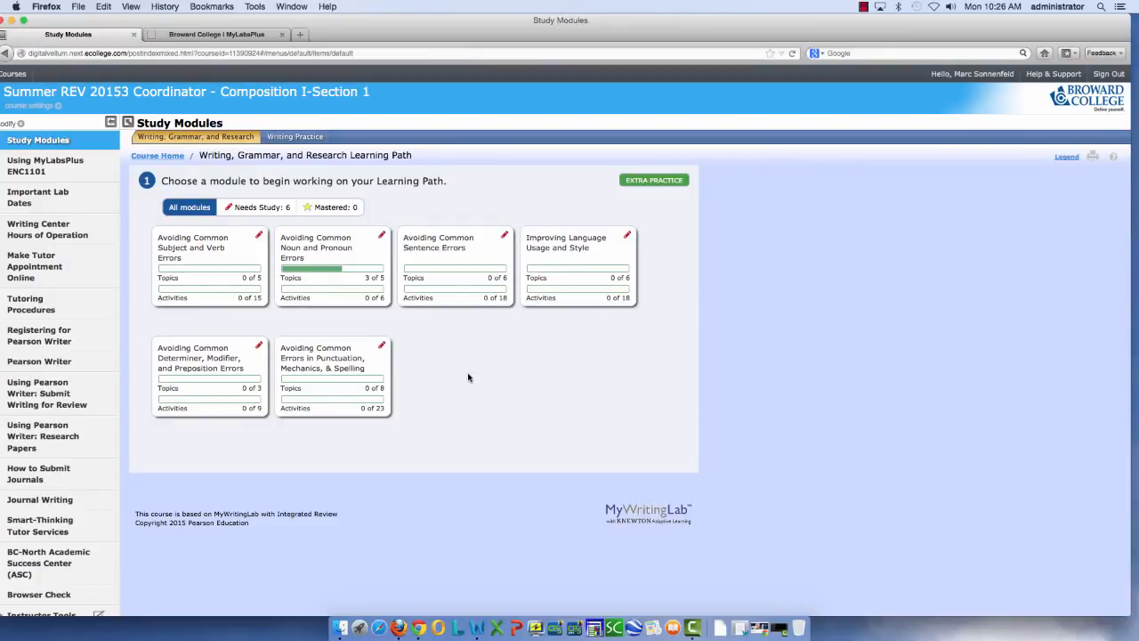